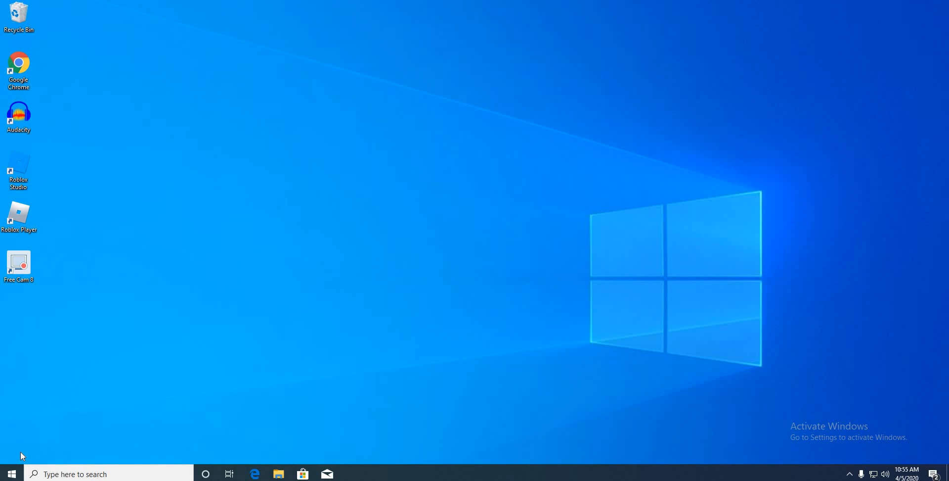
mouse_move(83, 301)
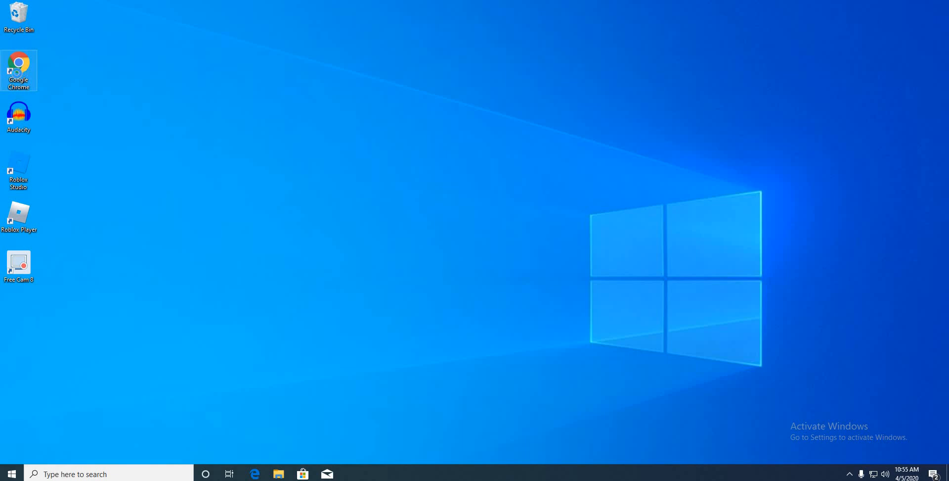
- Launch Chrome maximized, search Google for zoom and follow the zoom.us Download sitelink
double_click(19, 71)
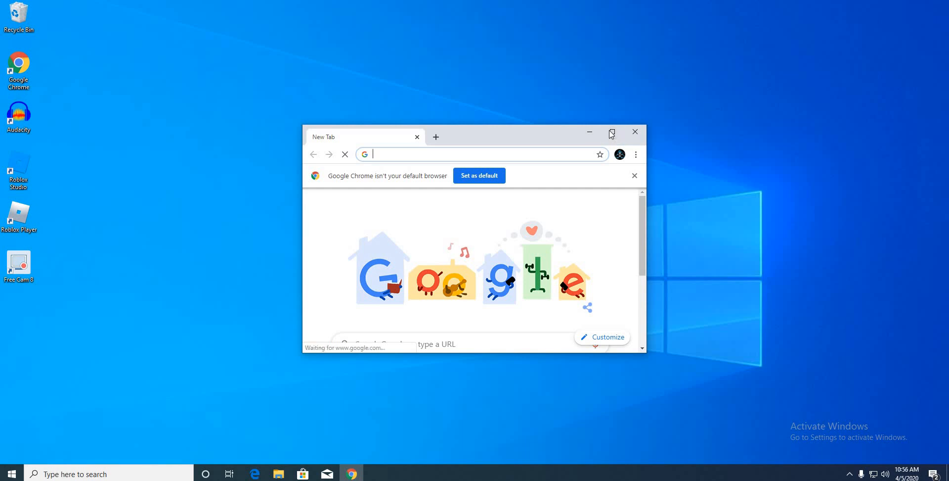
click(611, 134)
text(z)
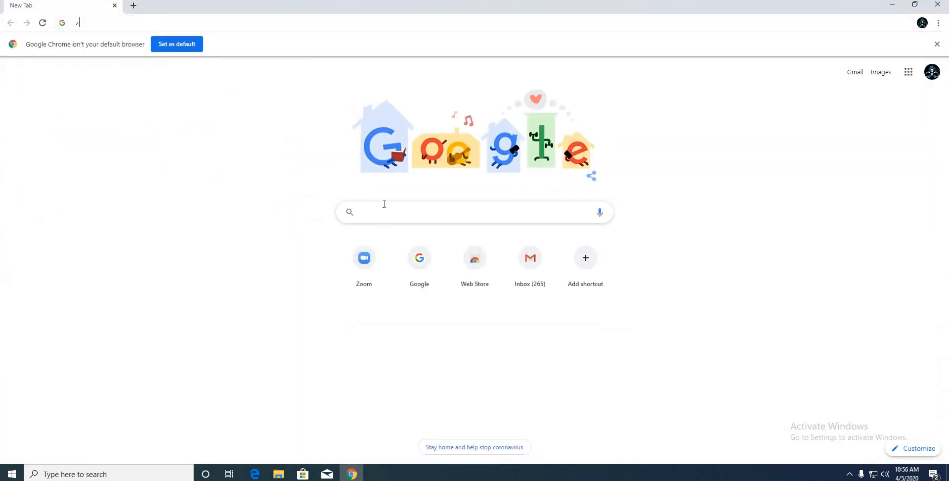
text(oom)
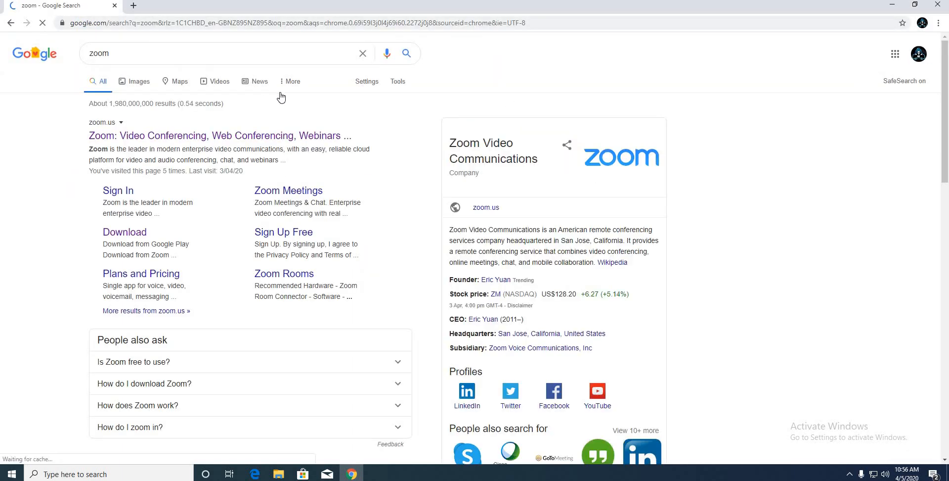
mouse_move(125, 231)
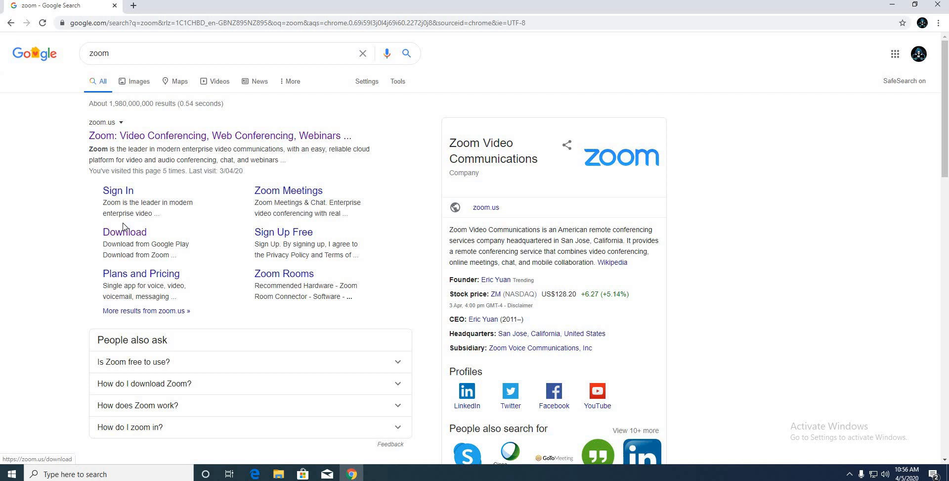
click(124, 231)
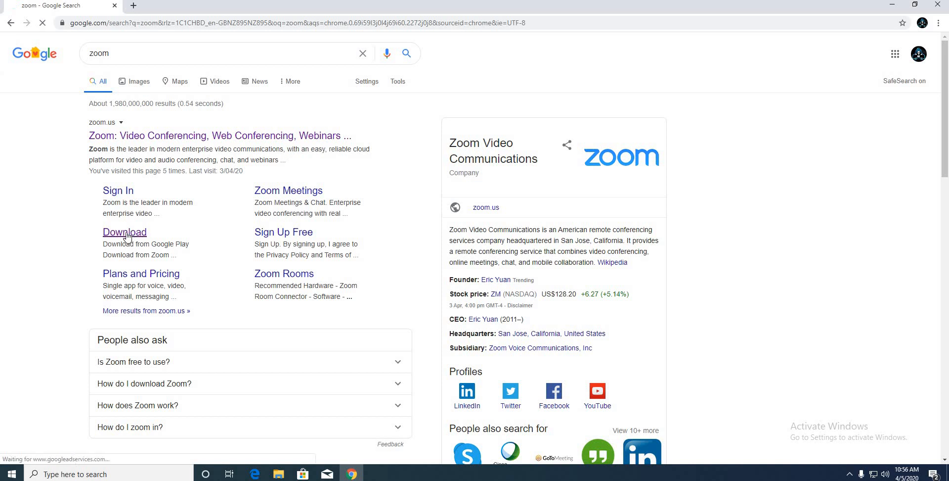
- Download ZoomInstaller.exe from the Zoom Client for Meetings section of the Download Center
click(125, 232)
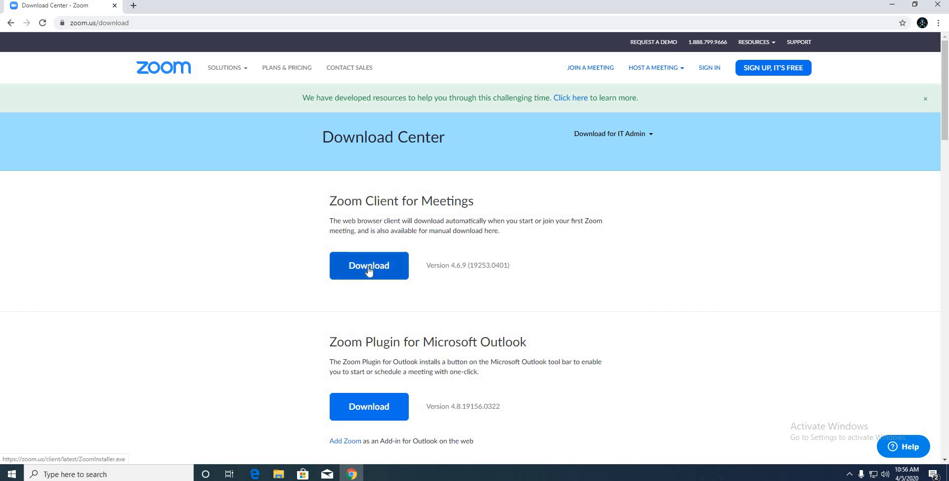
click(369, 265)
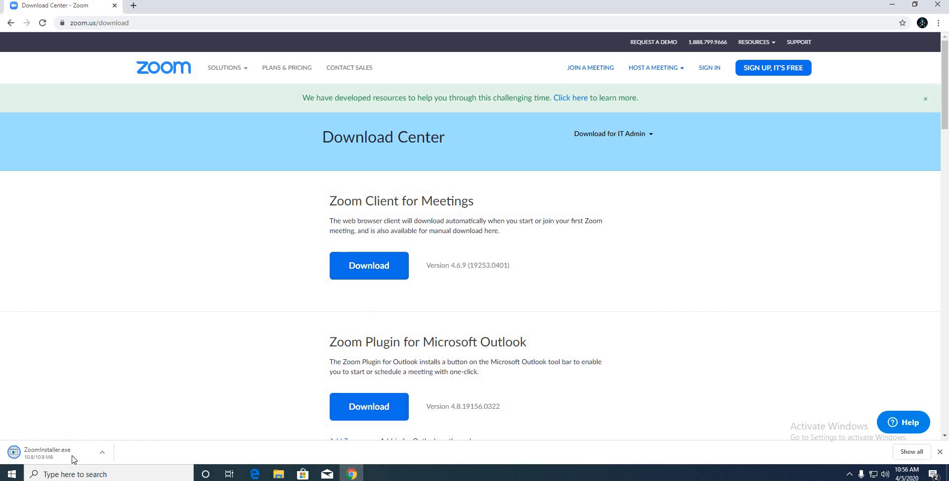
mouse_move(48, 462)
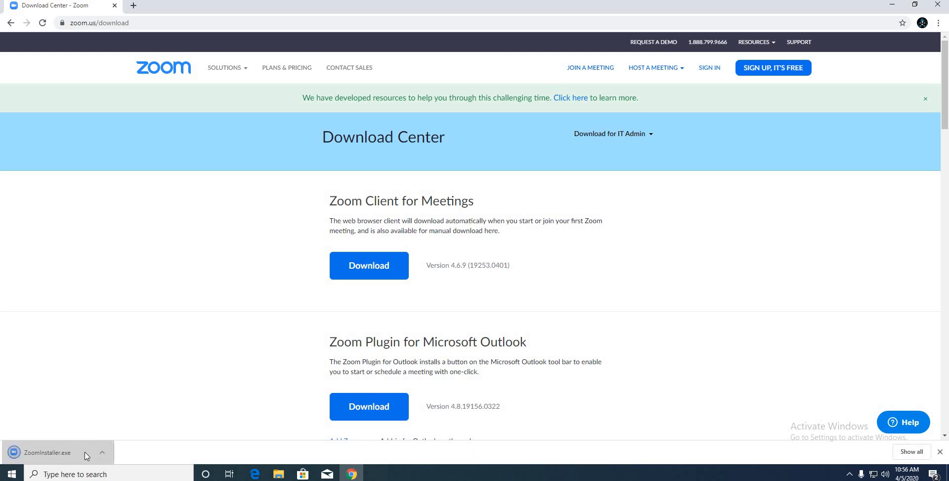
mouse_move(349, 429)
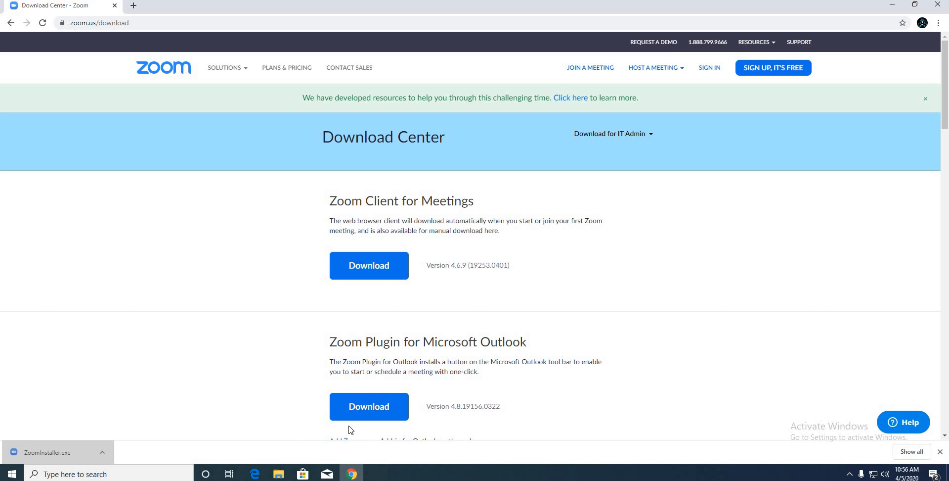
mouse_move(348, 295)
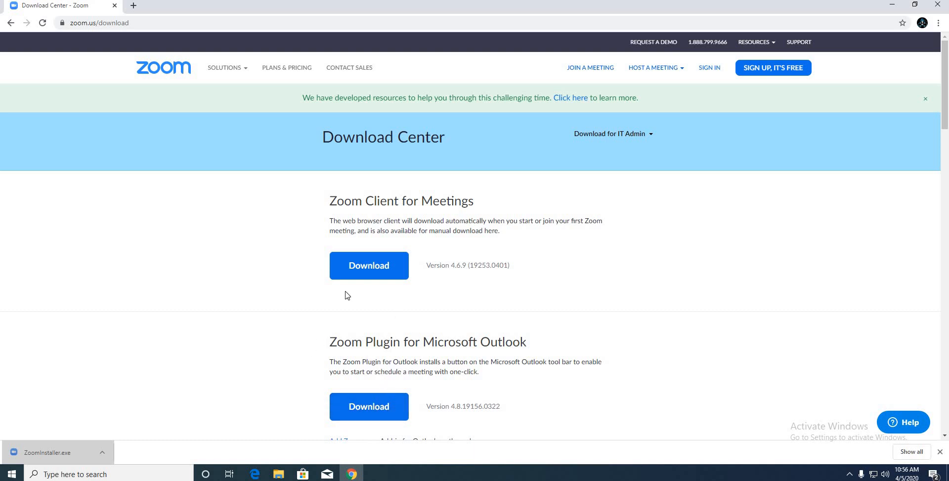
mouse_move(187, 319)
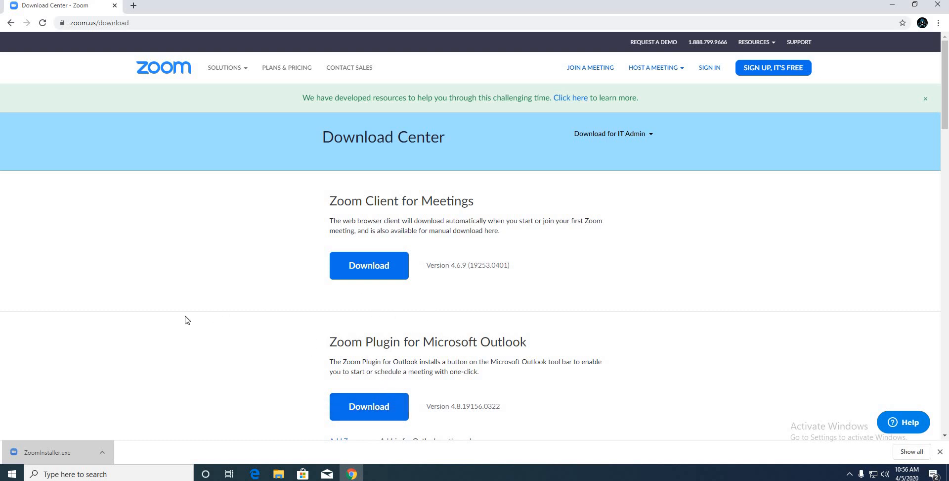
mouse_move(301, 151)
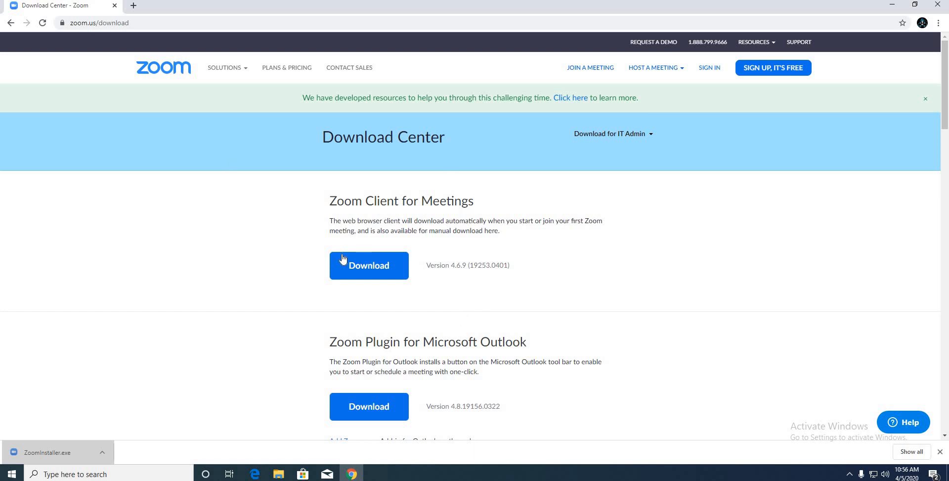
mouse_move(586, 180)
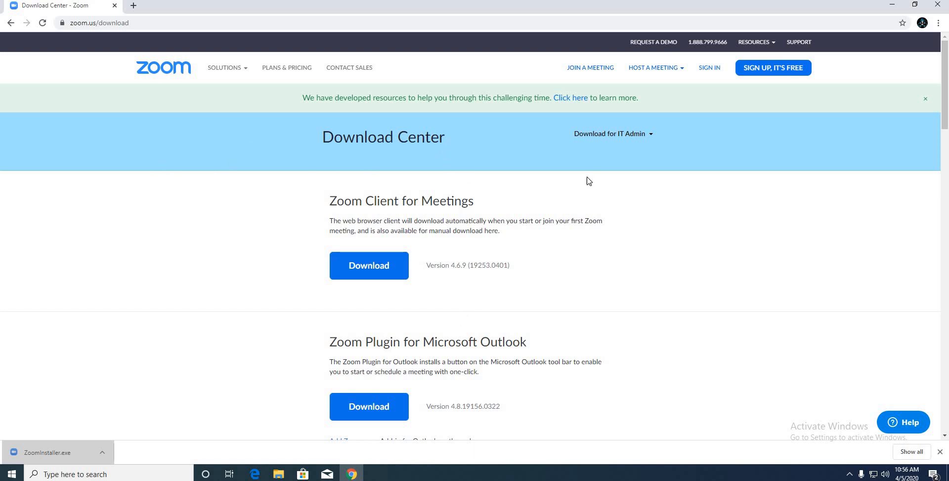
mouse_move(240, 454)
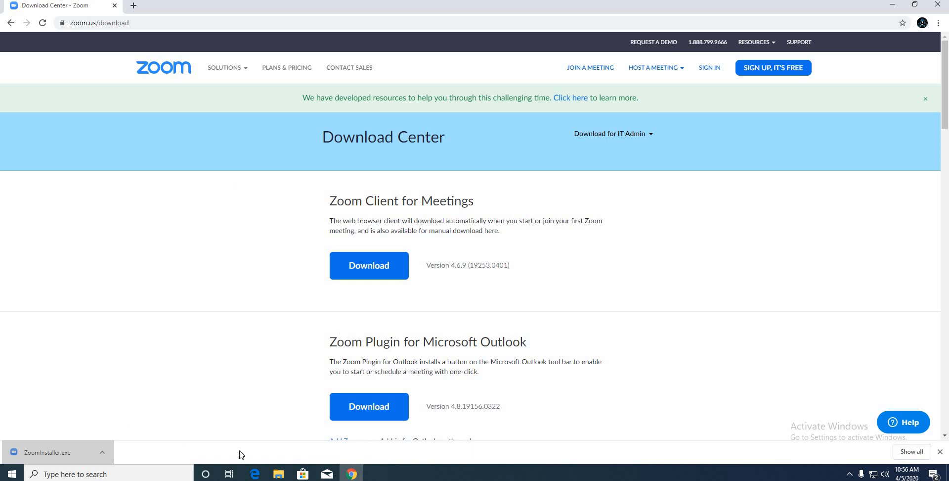
mouse_move(100, 444)
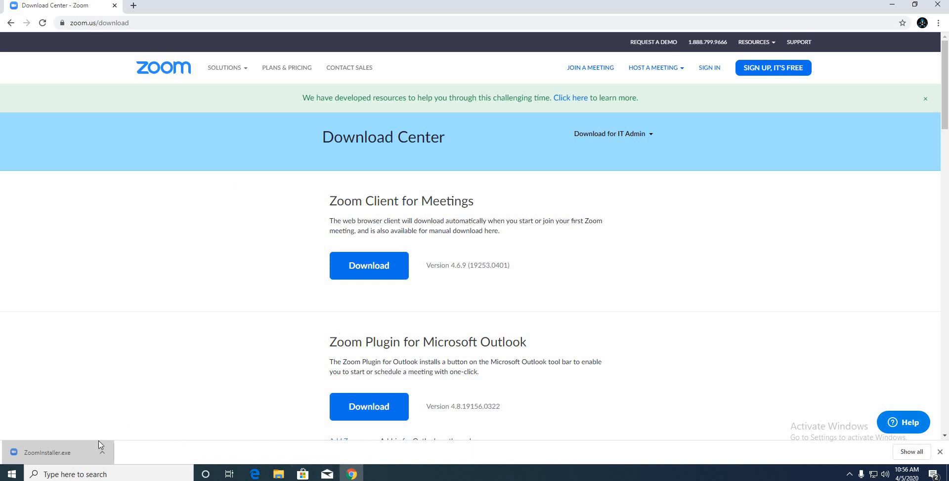
- Run the downloaded ZoomInstaller.exe from Chrome's download bar
click(54, 452)
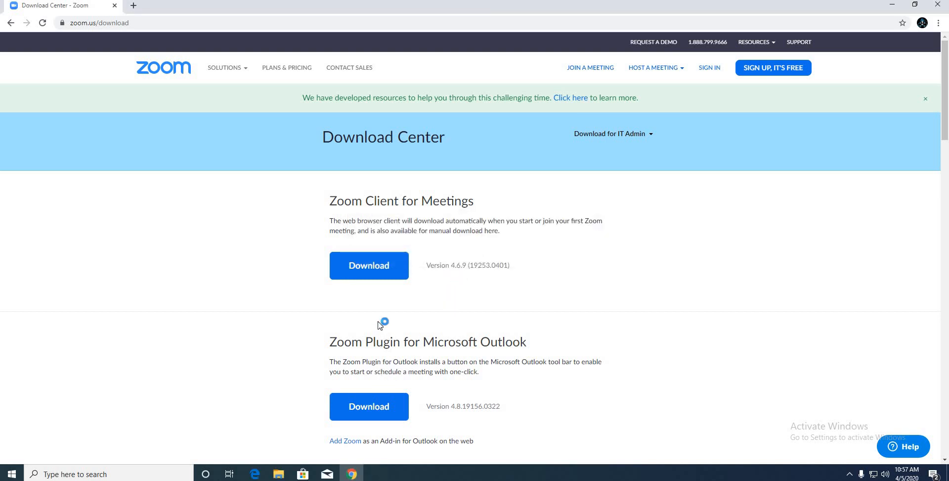
mouse_move(404, 423)
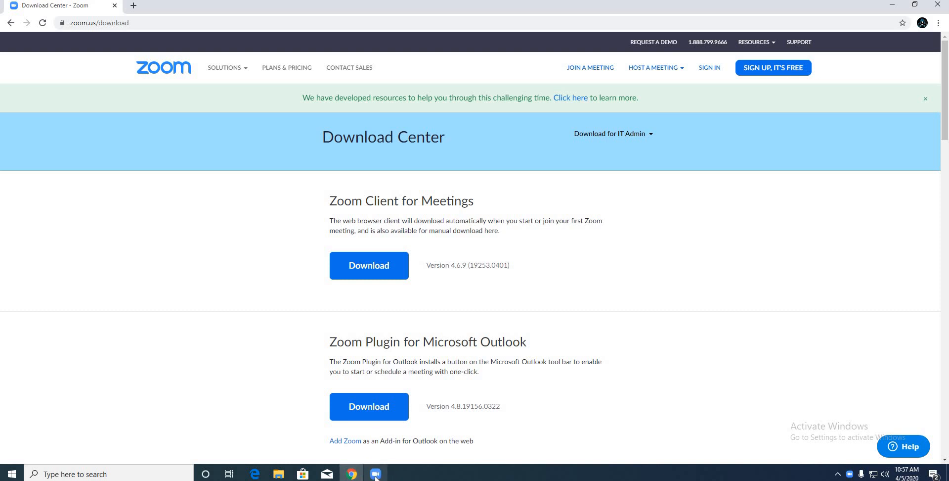
mouse_move(376, 474)
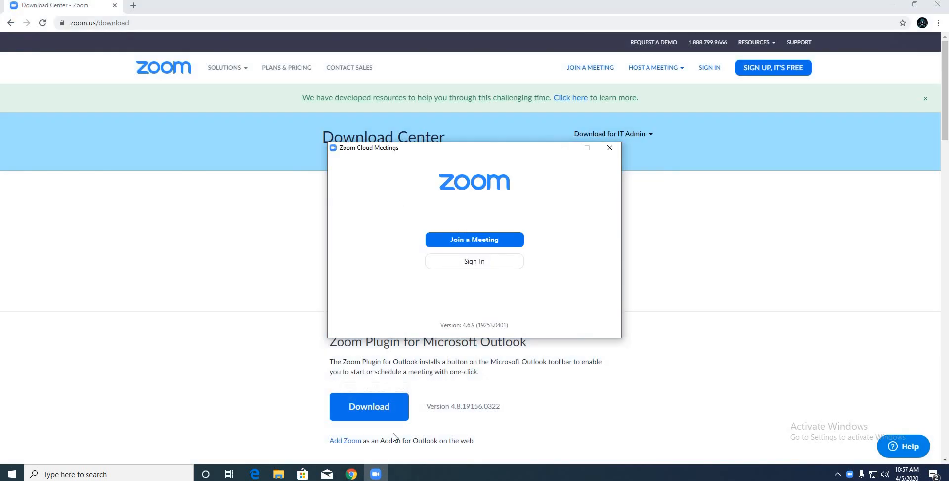
mouse_move(717, 412)
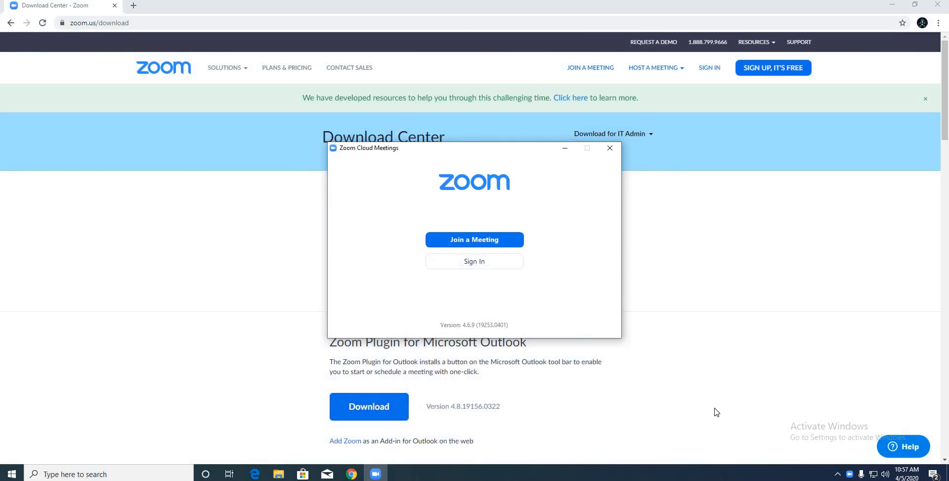
mouse_move(489, 188)
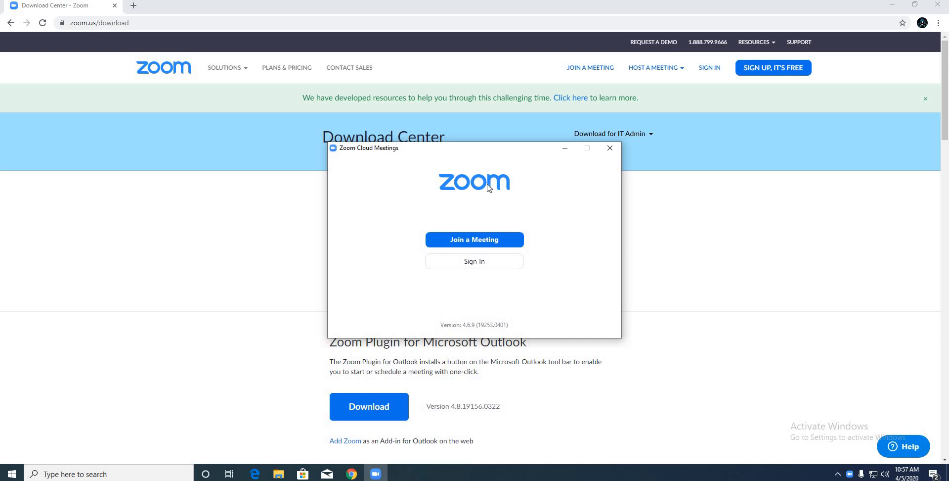
mouse_move(519, 183)
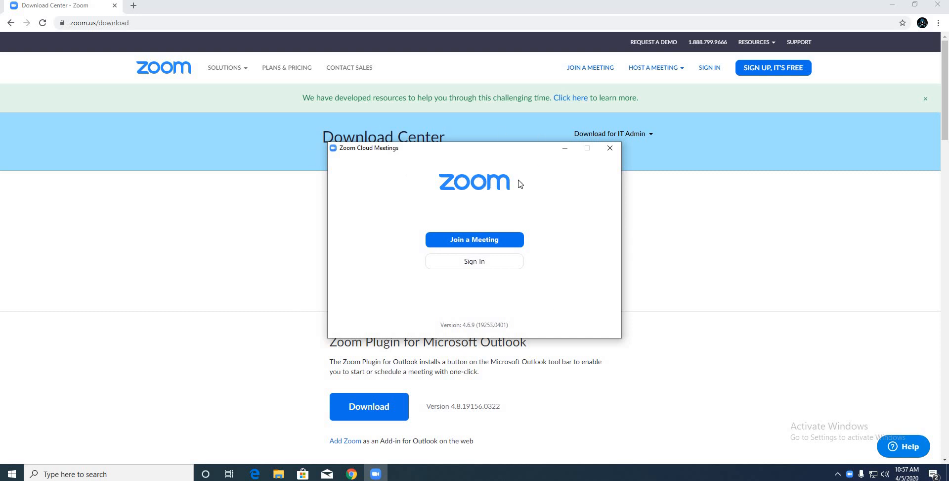
mouse_move(499, 242)
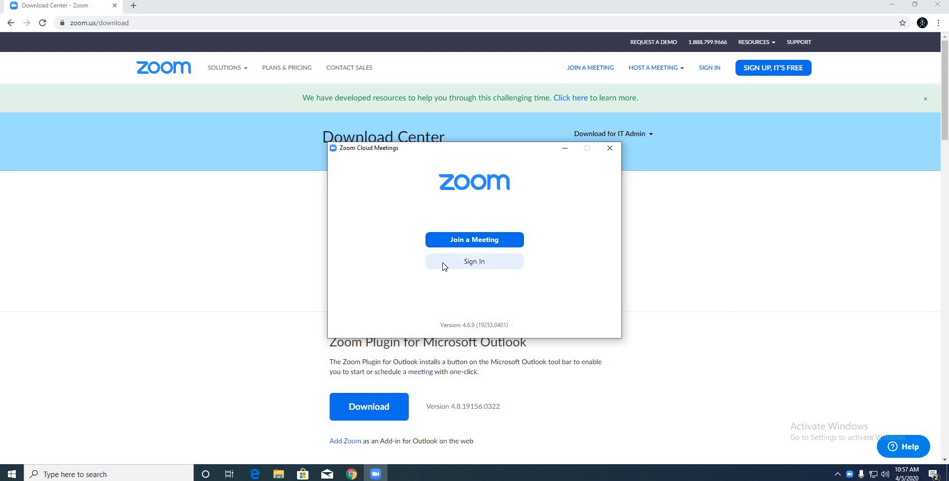
mouse_move(473, 240)
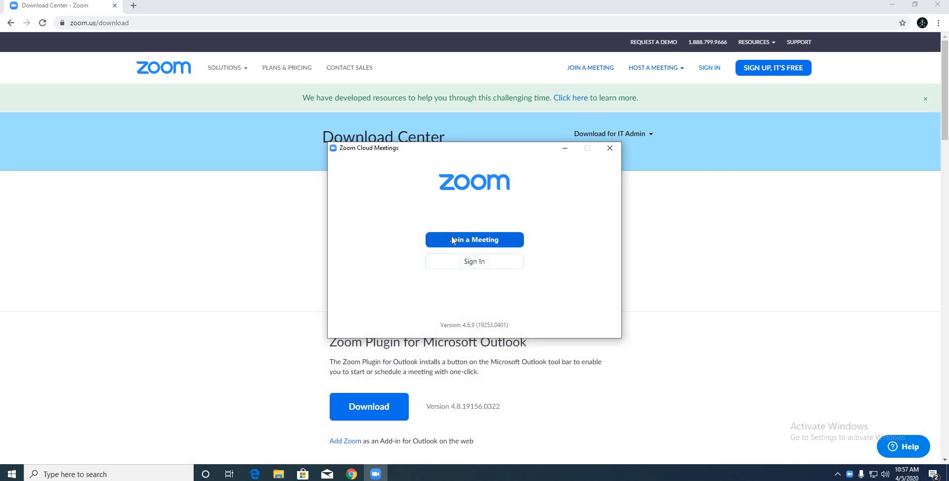
mouse_move(414, 249)
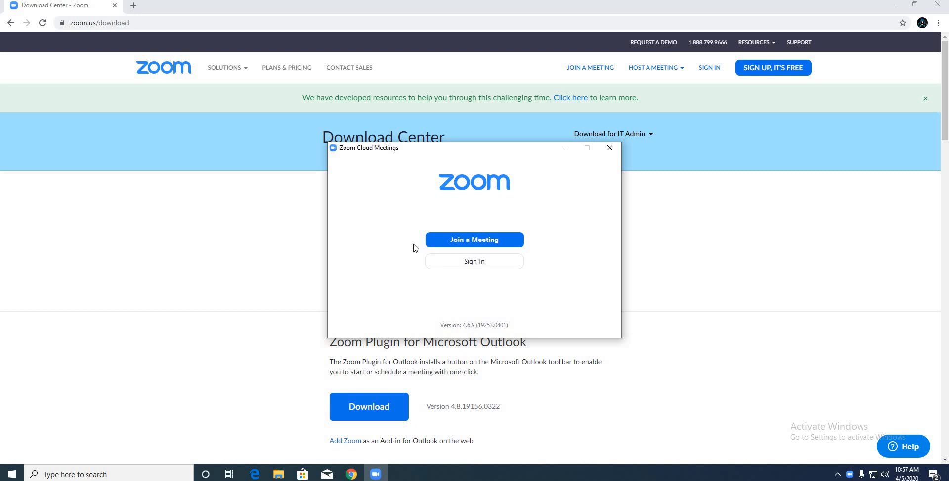
mouse_move(412, 223)
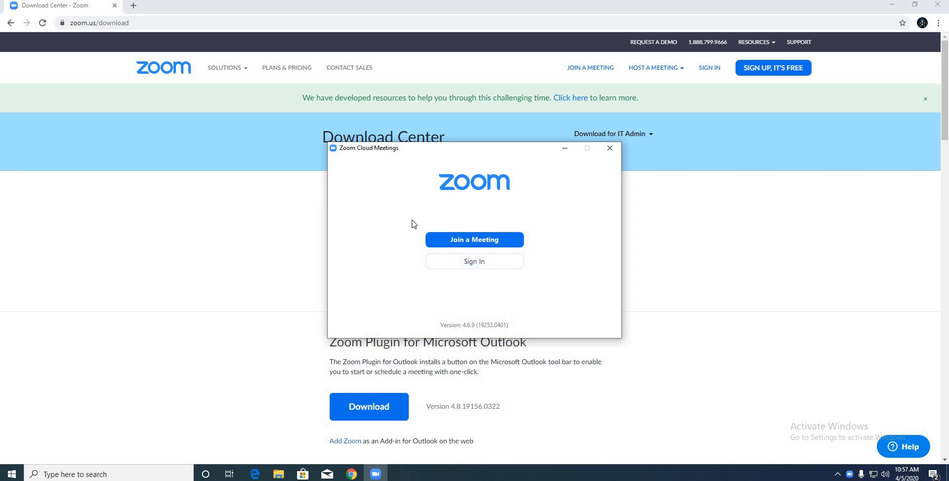
mouse_move(497, 243)
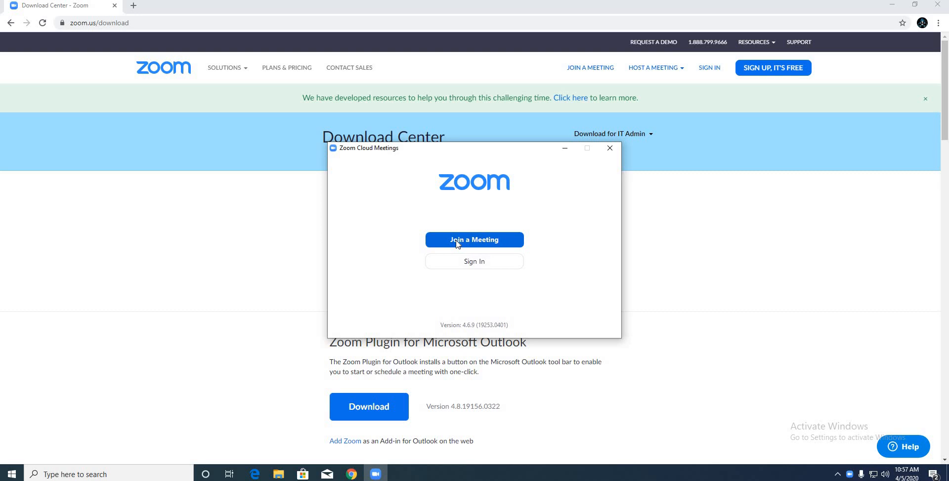
mouse_move(474, 250)
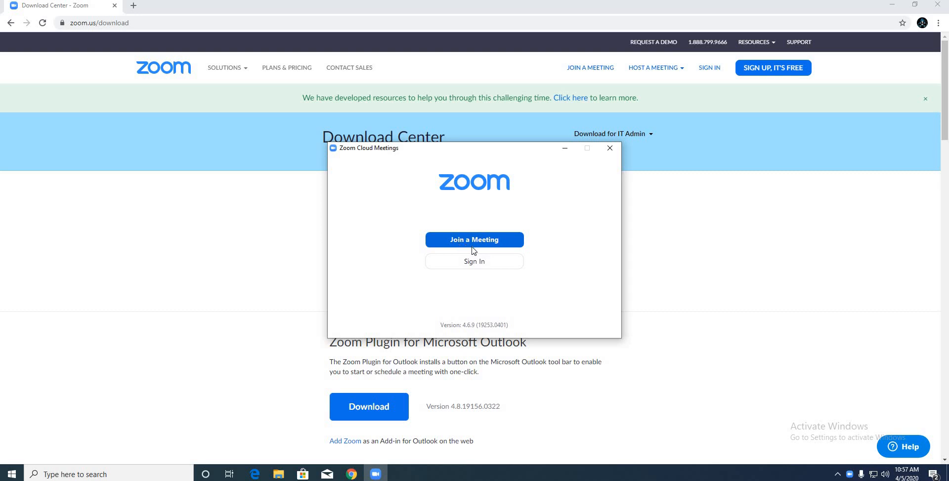
mouse_move(524, 225)
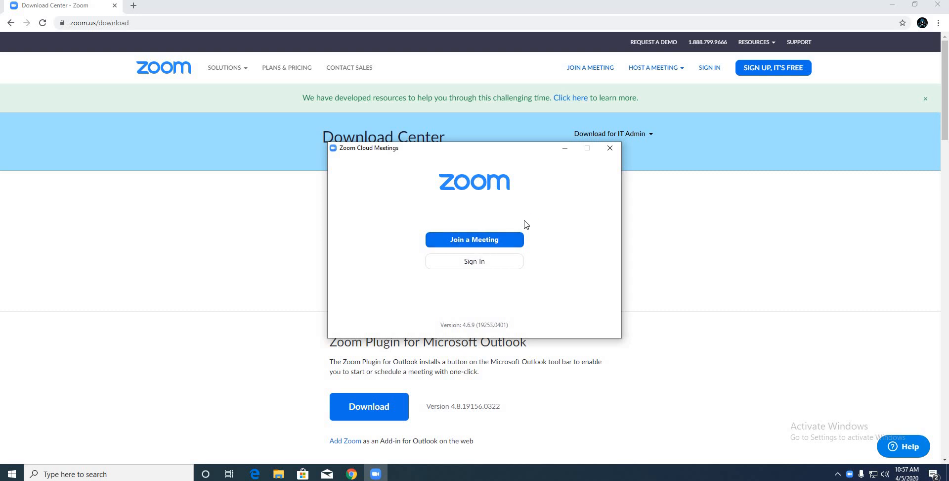
mouse_move(542, 235)
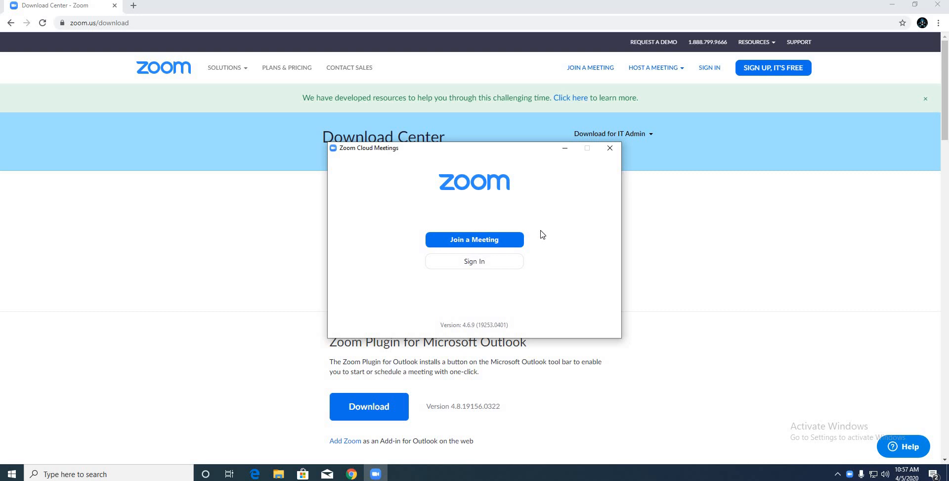